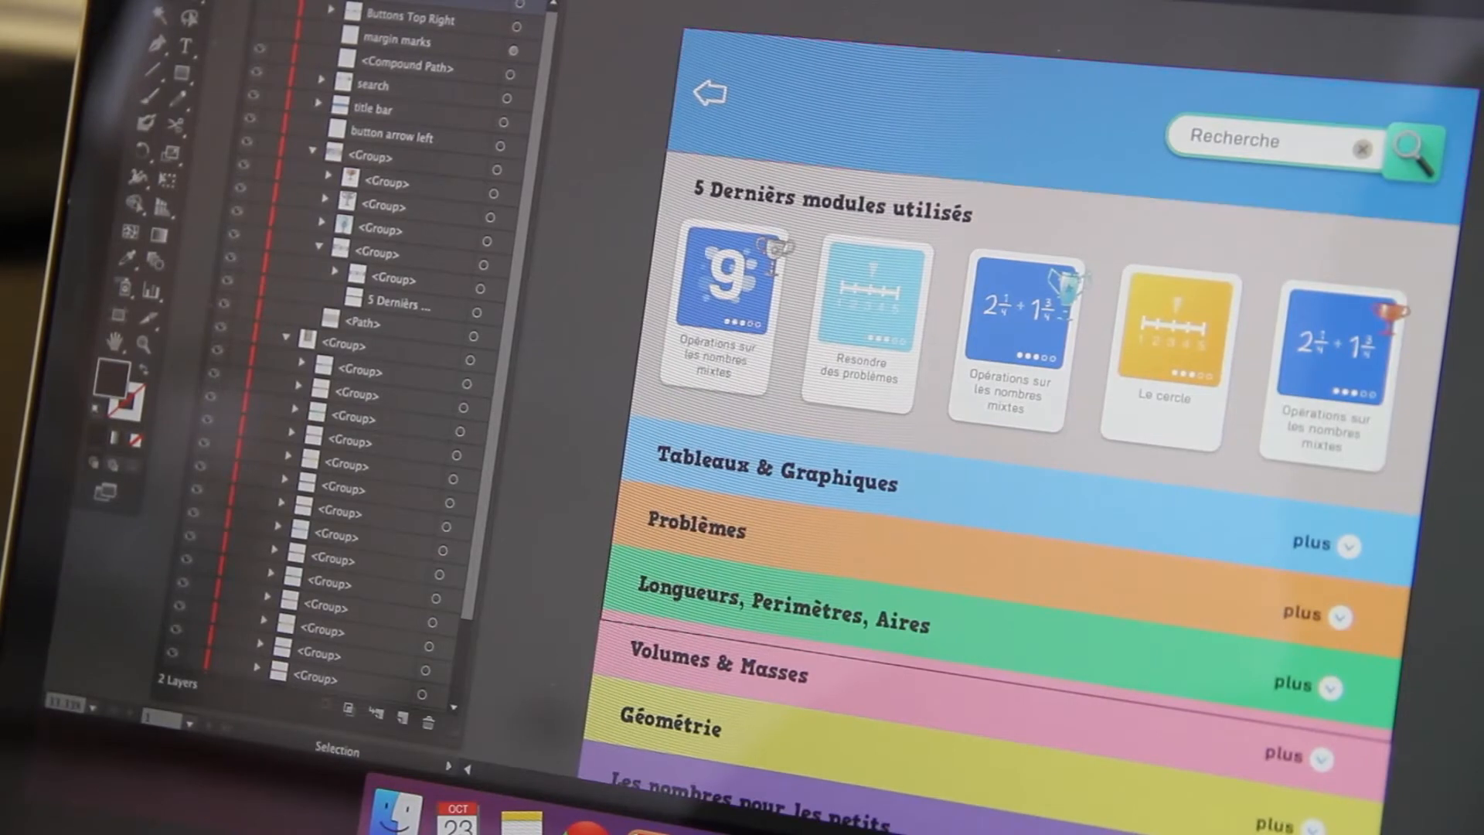
{"action": "scroll", "scroll_direction": "down", "scroll_amount": 3}
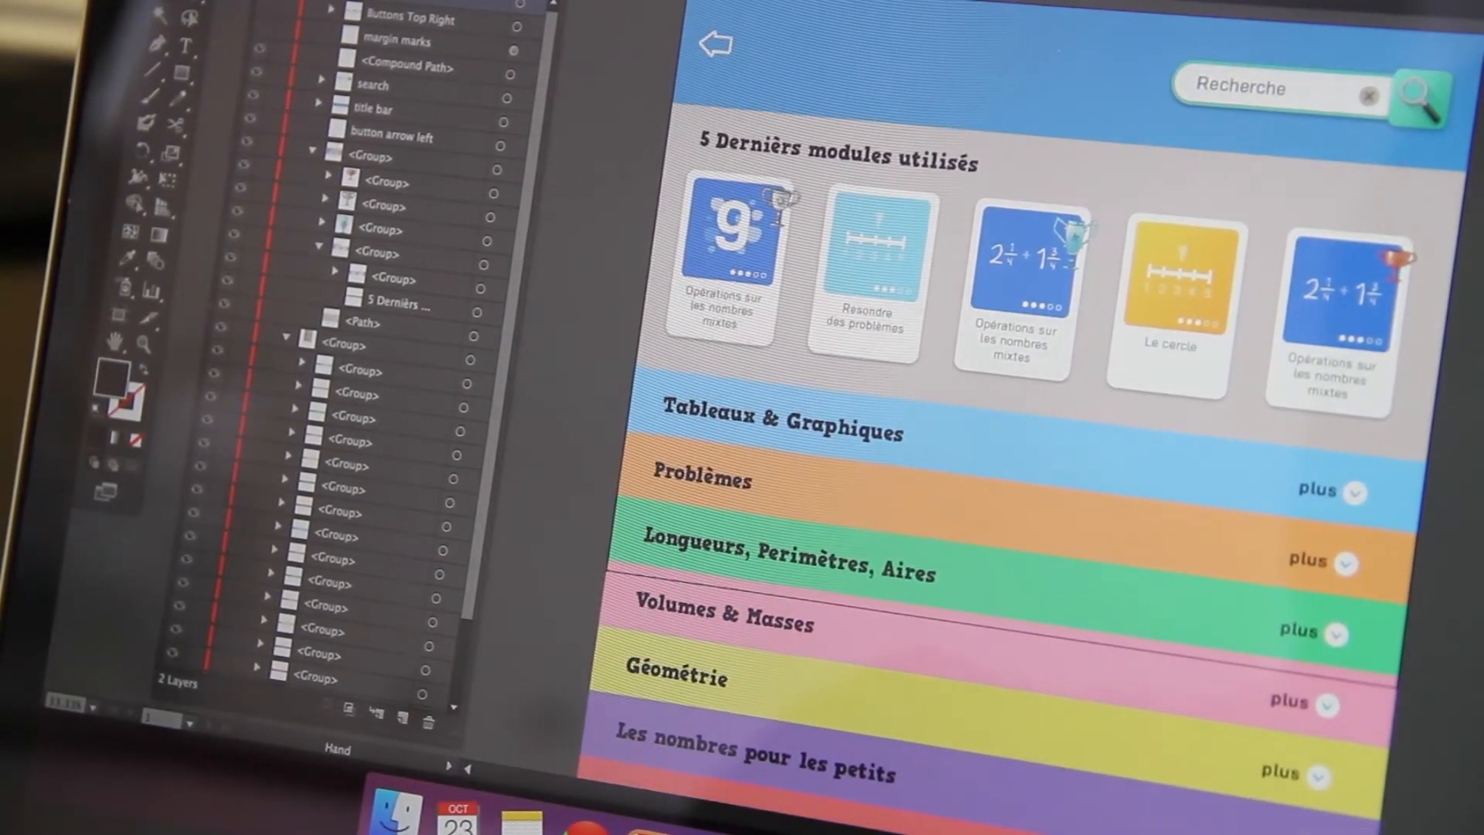
{"action": "scroll", "scroll_direction": "down", "scroll_amount": 3}
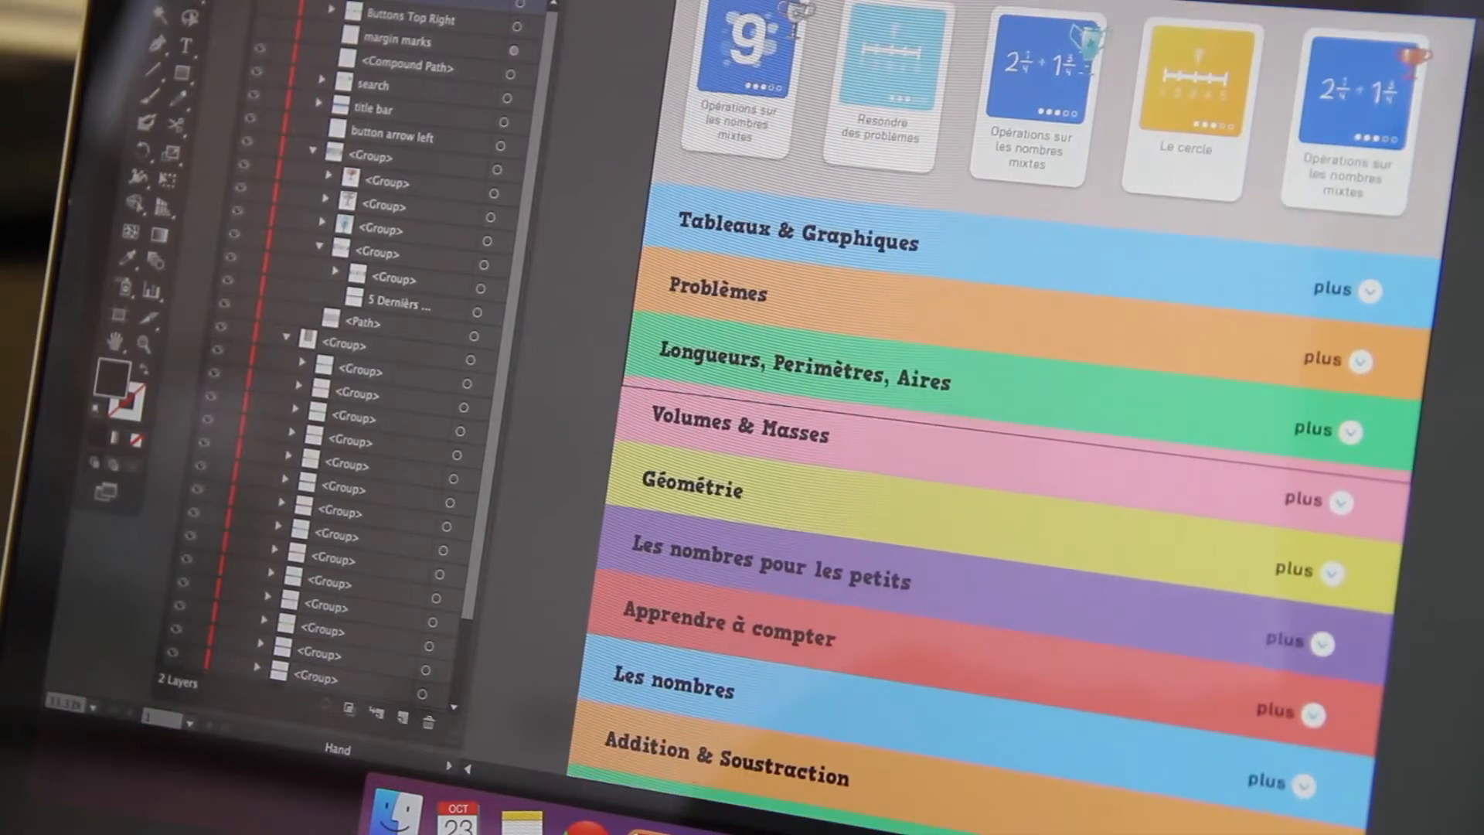
{"action": "scroll", "scroll_direction": "down", "scroll_amount": 3}
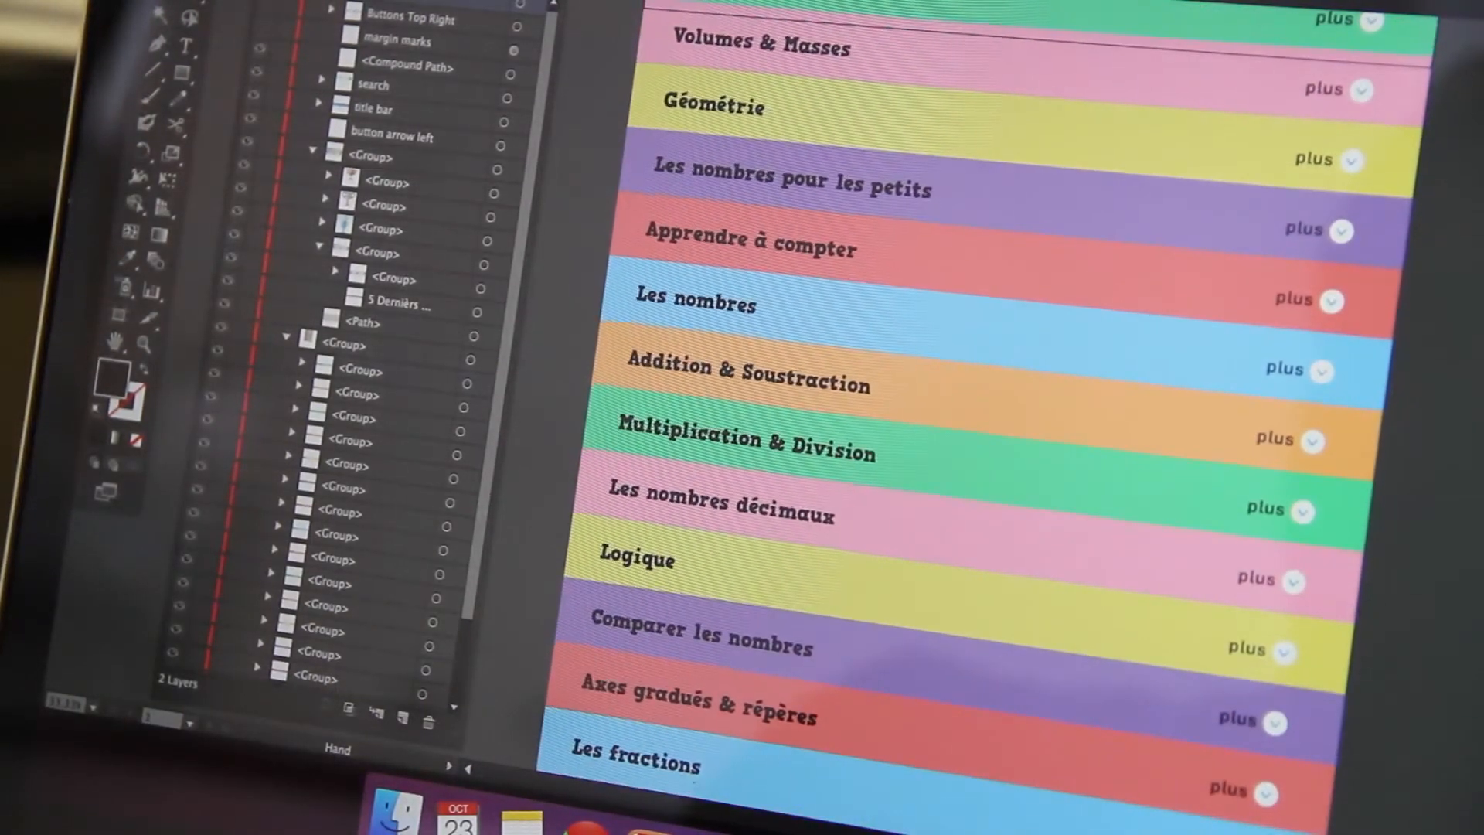
{"action": "scroll", "scroll_direction": "down", "scroll_amount": 3}
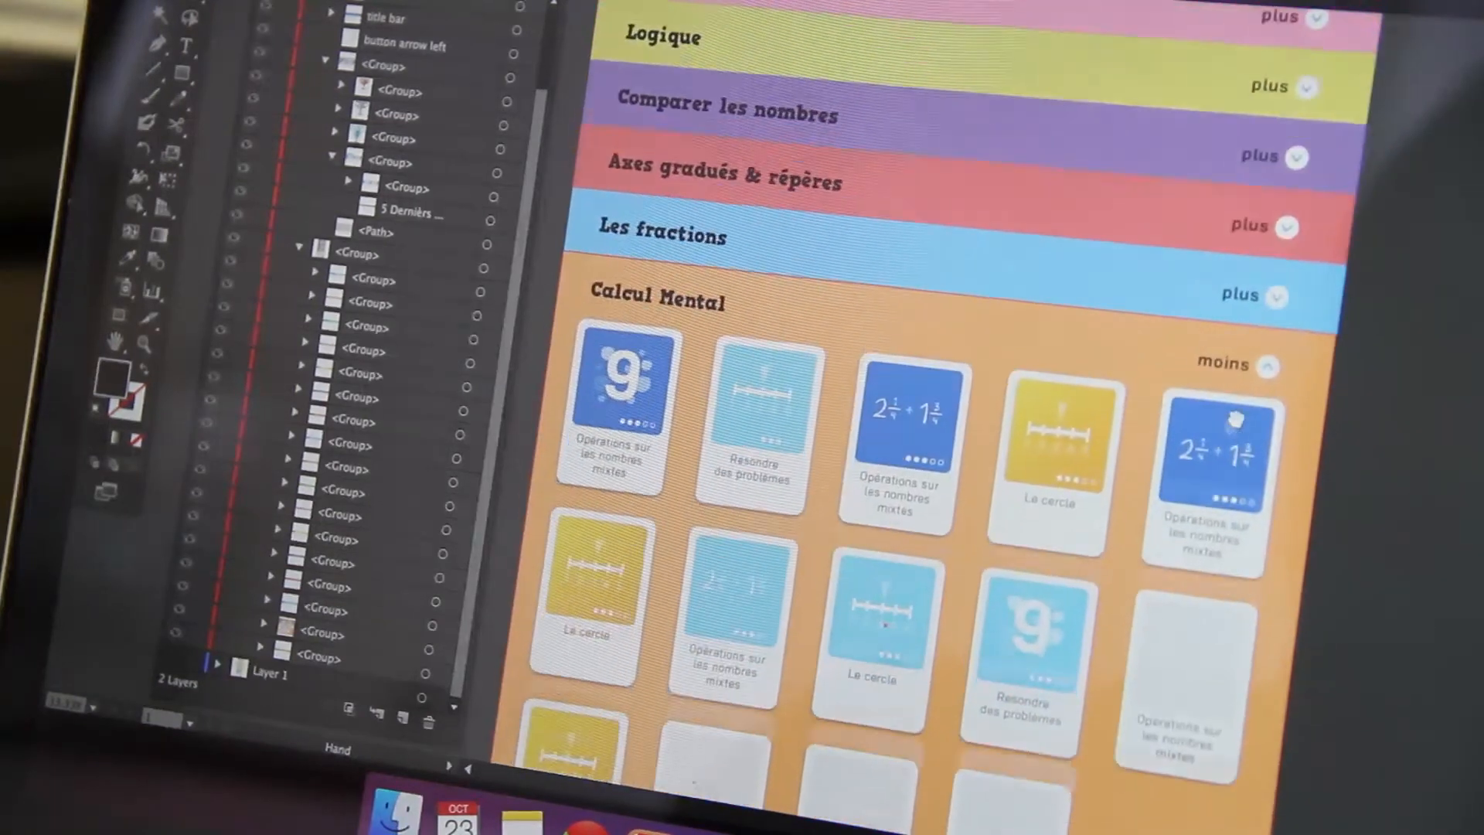
{"action": "scroll", "scroll_direction": "down", "scroll_amount": 3}
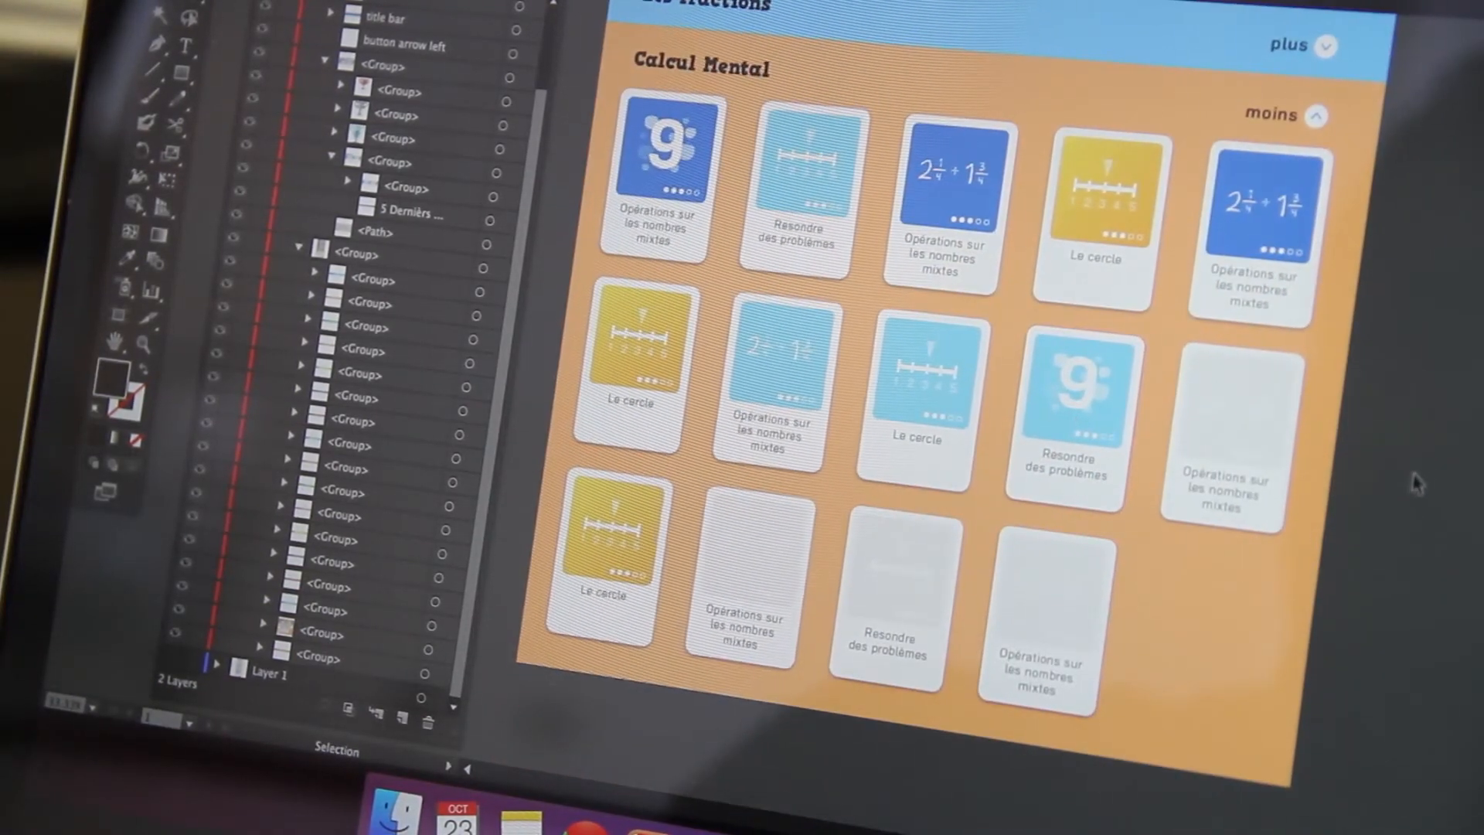
{"action": "scroll", "scroll_direction": "up", "scroll_amount": 3}
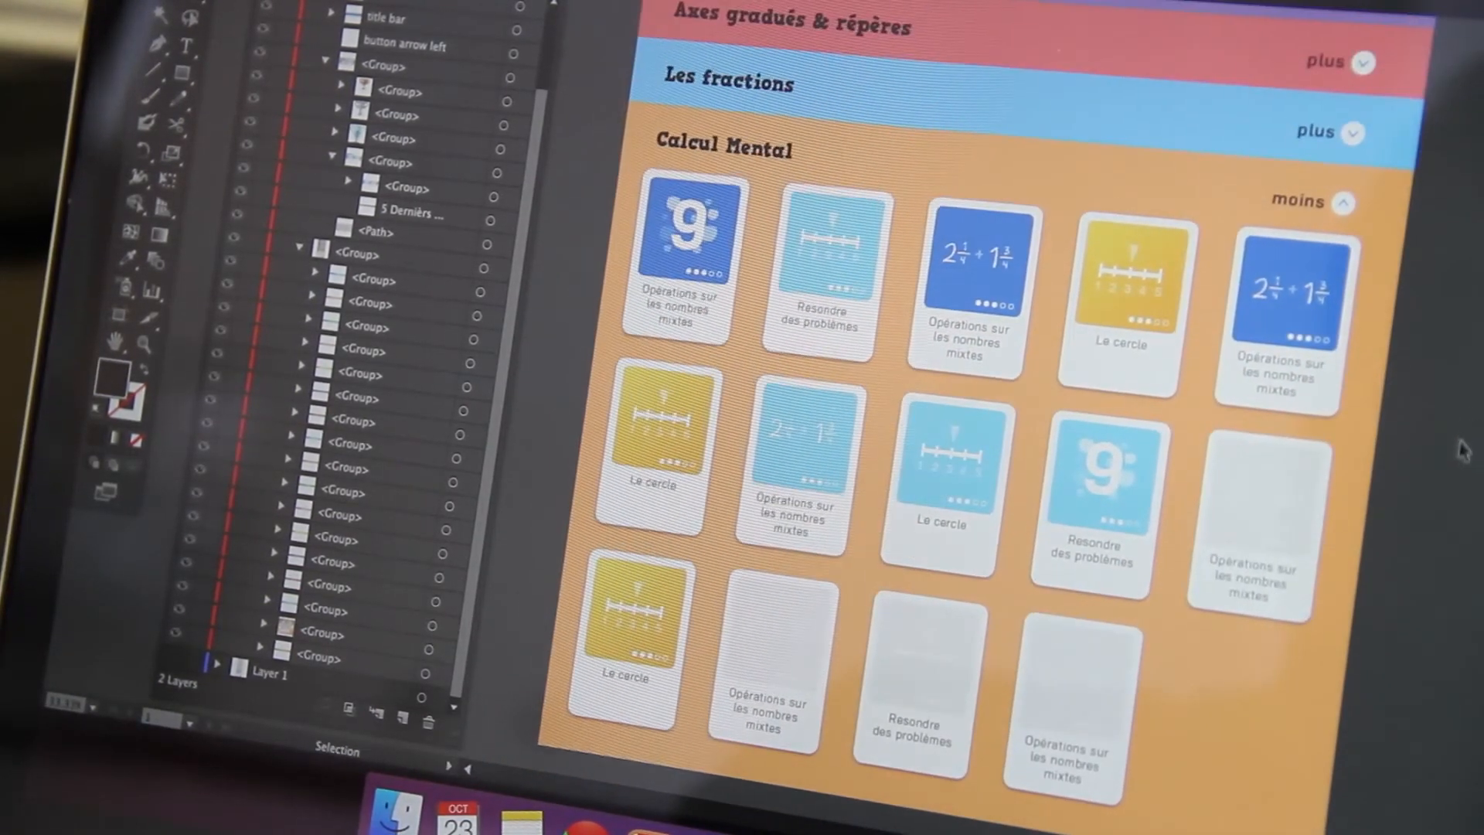